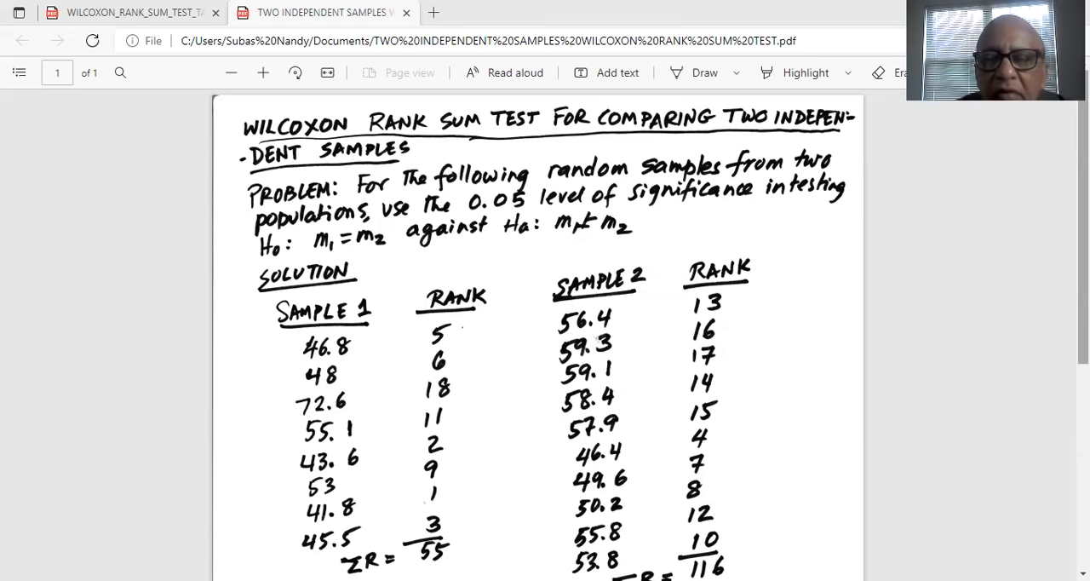
# Scroll the solution to W = 55, two-tailed α = 0.05, and critical values 54 and 98.
pyautogui.scroll(3)
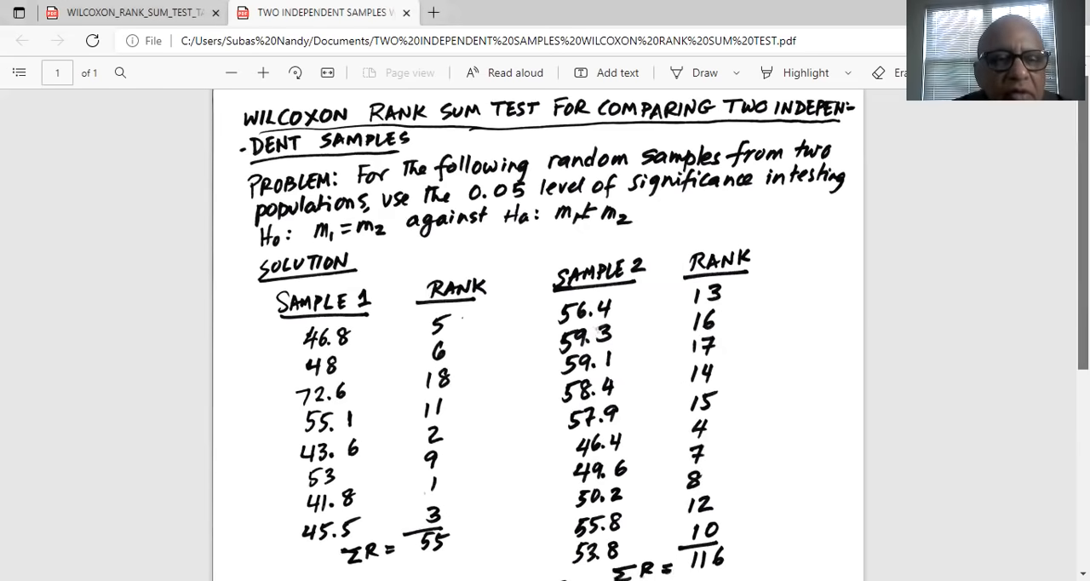
pyautogui.scroll(-3)
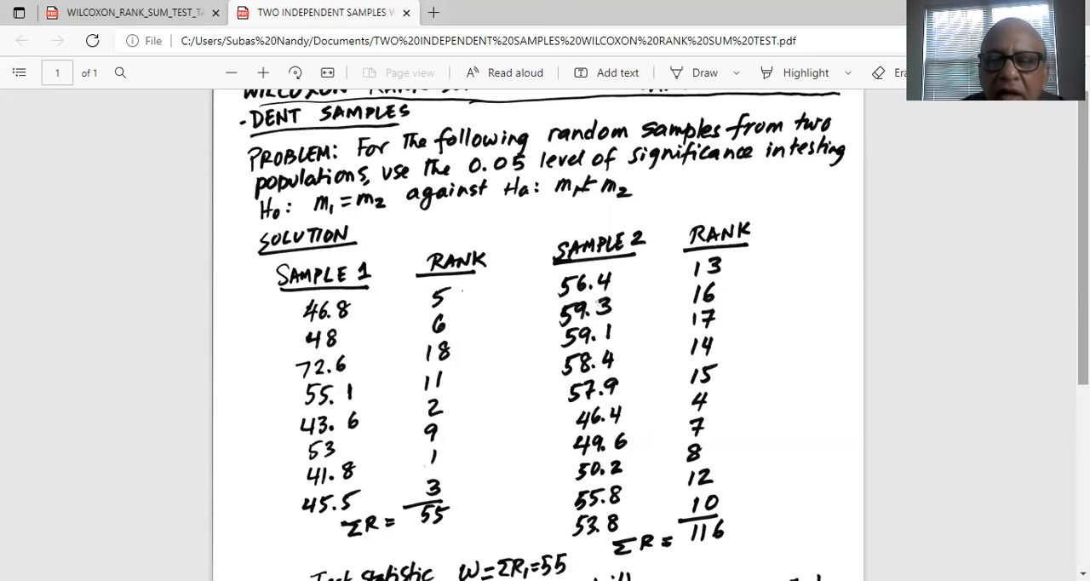
pyautogui.scroll(-3)
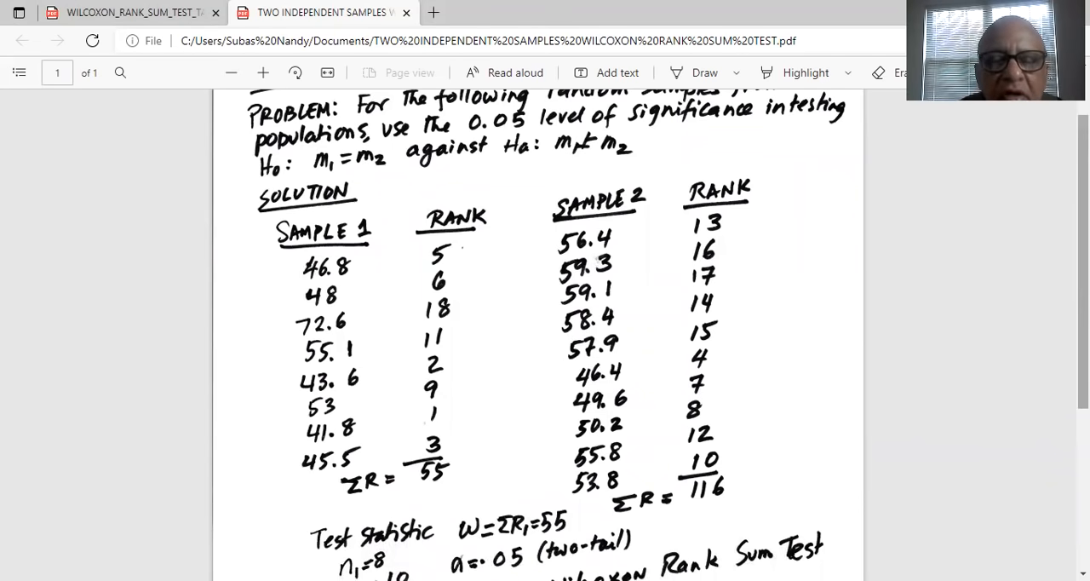
pyautogui.scroll(-3)
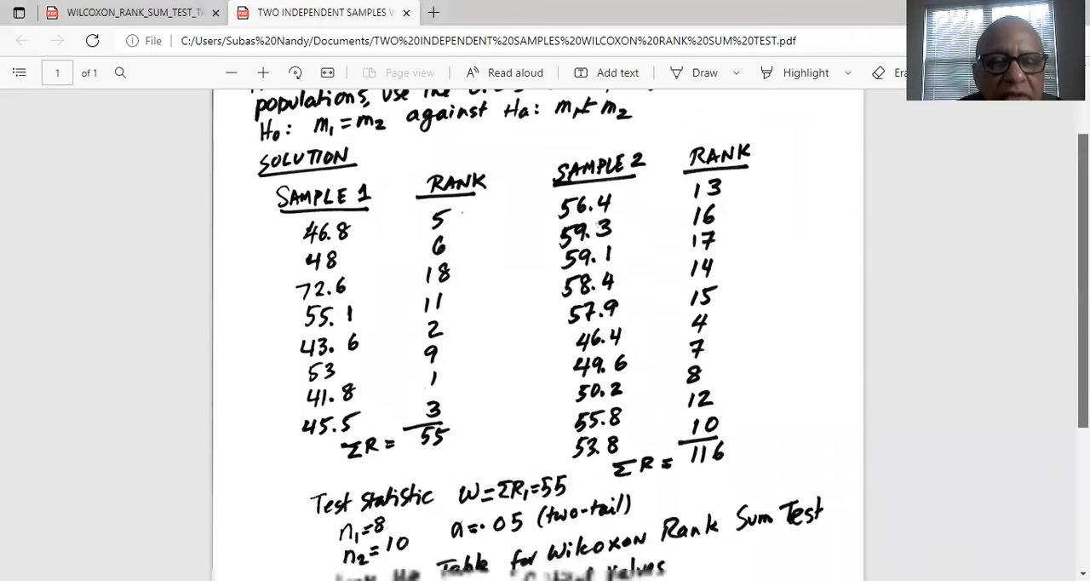
pyautogui.scroll(-3)
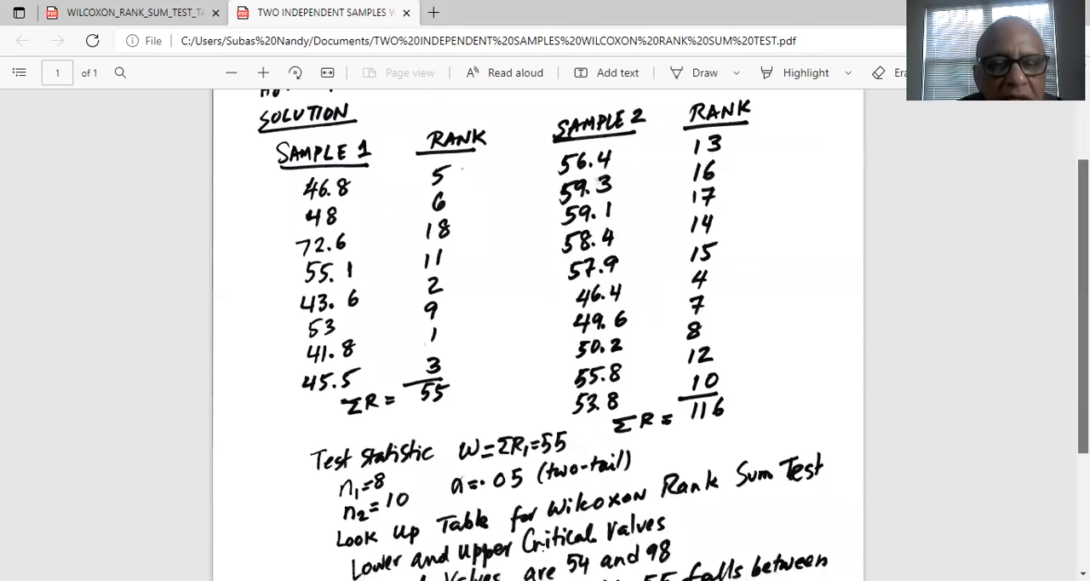
pyautogui.scroll(-3)
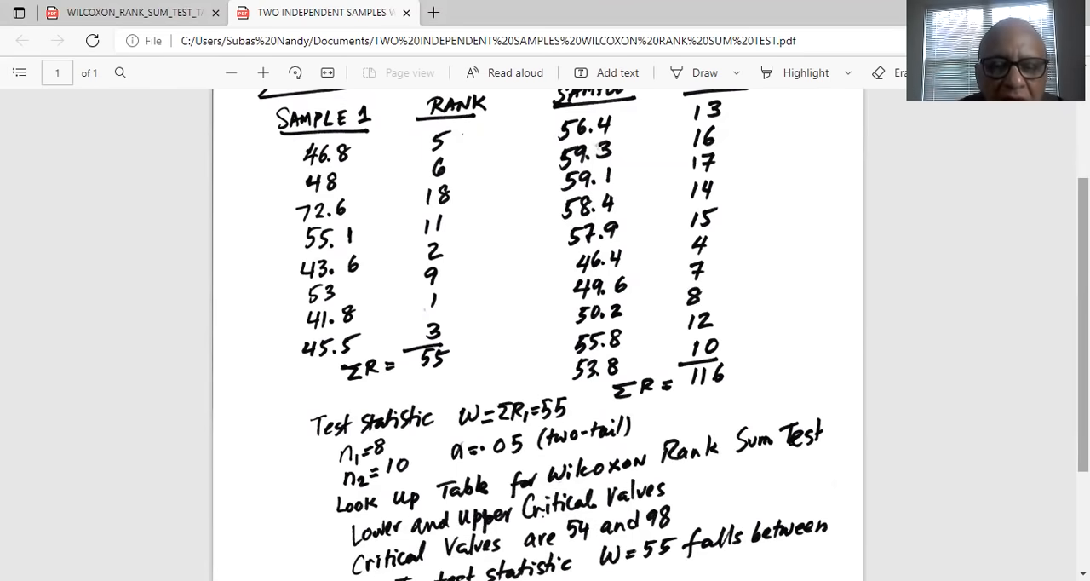
# Scroll to the decision not to reject H0, then back up toward the rank tables.
pyautogui.scroll(-3)
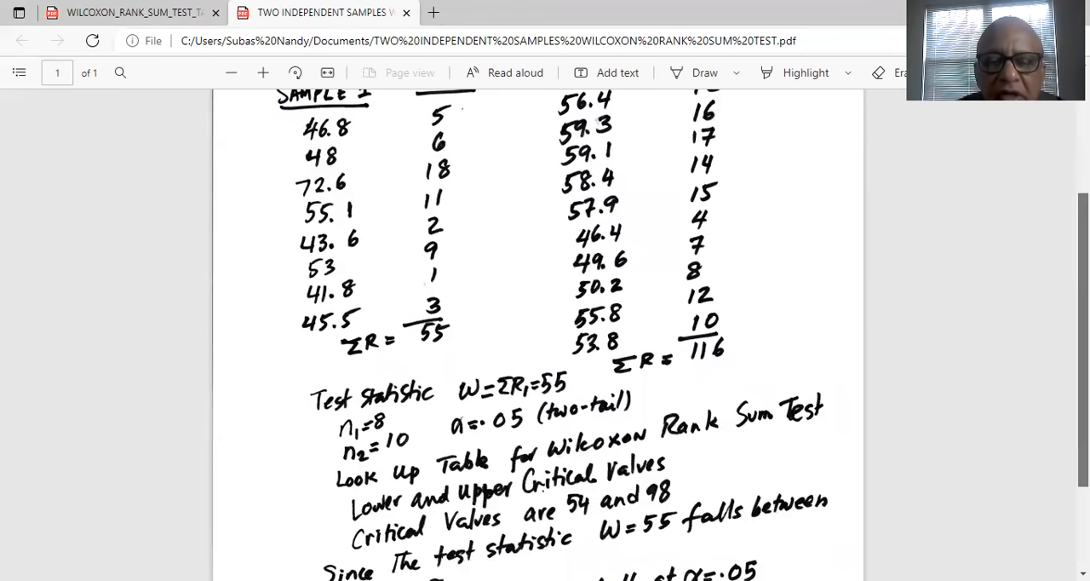
pyautogui.scroll(-3)
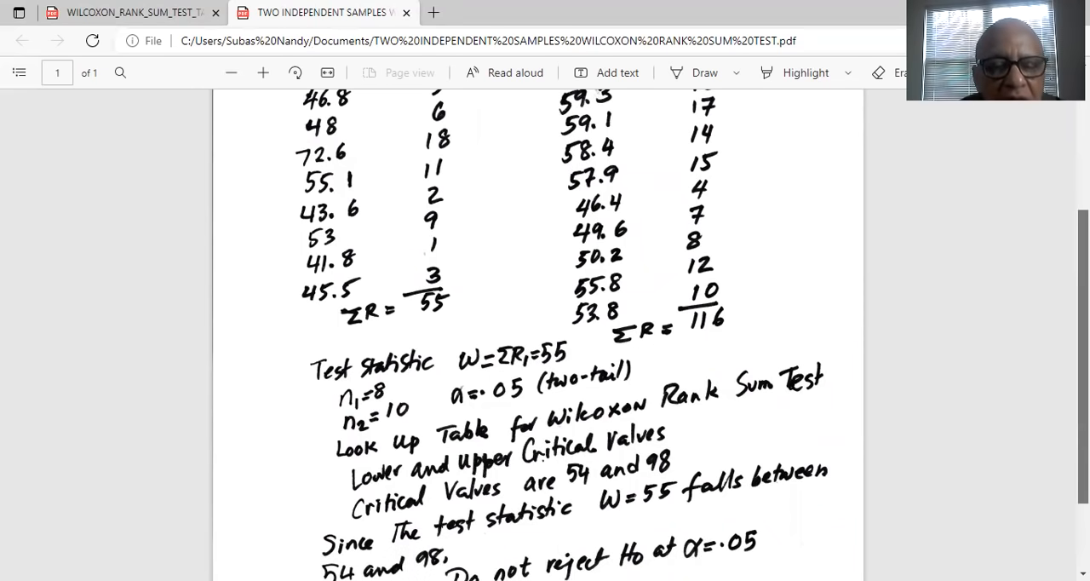
pyautogui.scroll(-3)
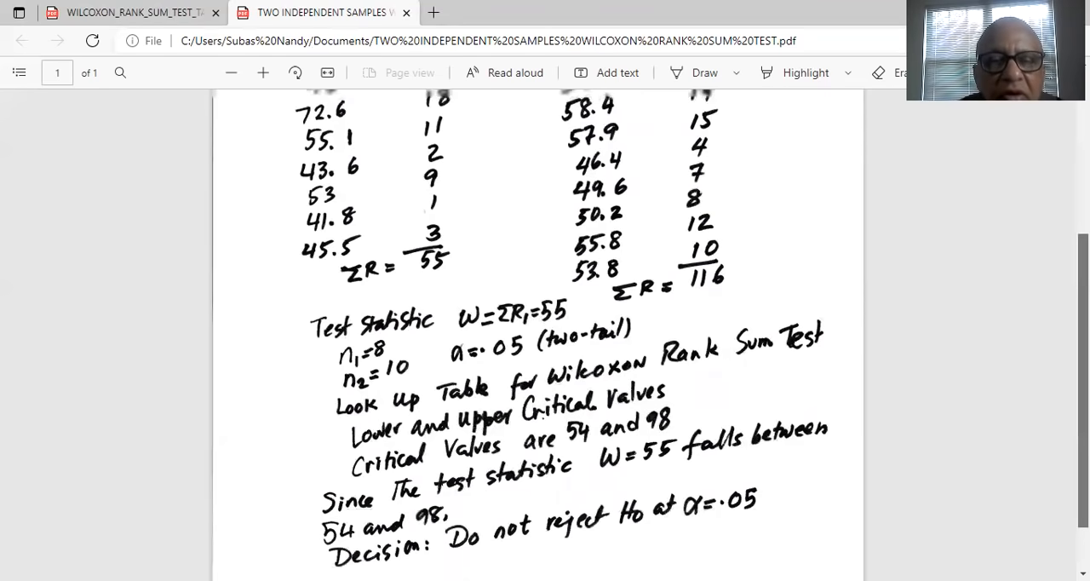
pyautogui.scroll(3)
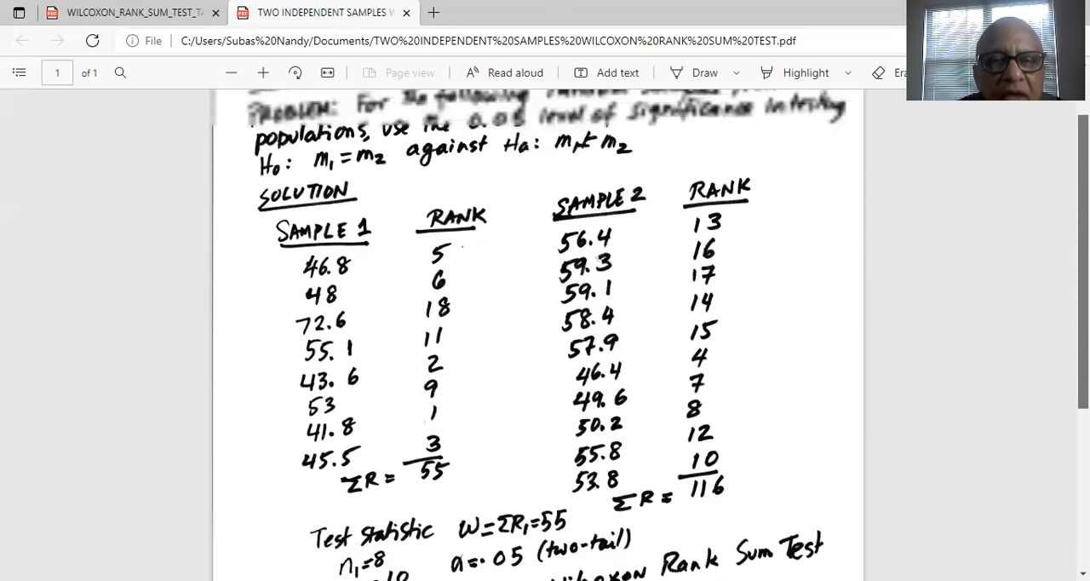
pyautogui.scroll(3)
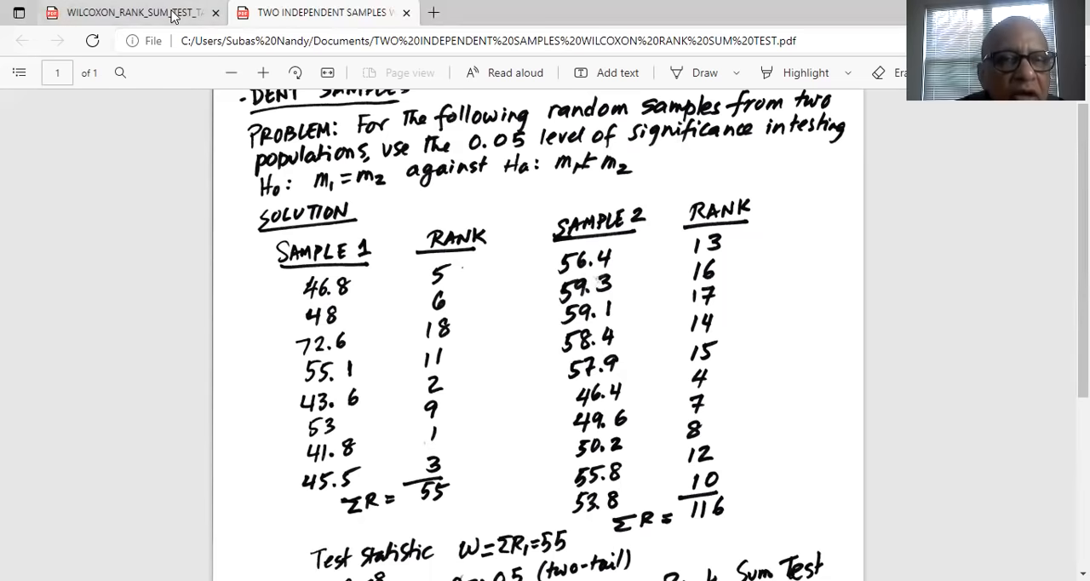
# Switch to the WILCOXON_RANK_SUM_TEST_TABLE tab showing the critical-values table.
pyautogui.click(128, 12)
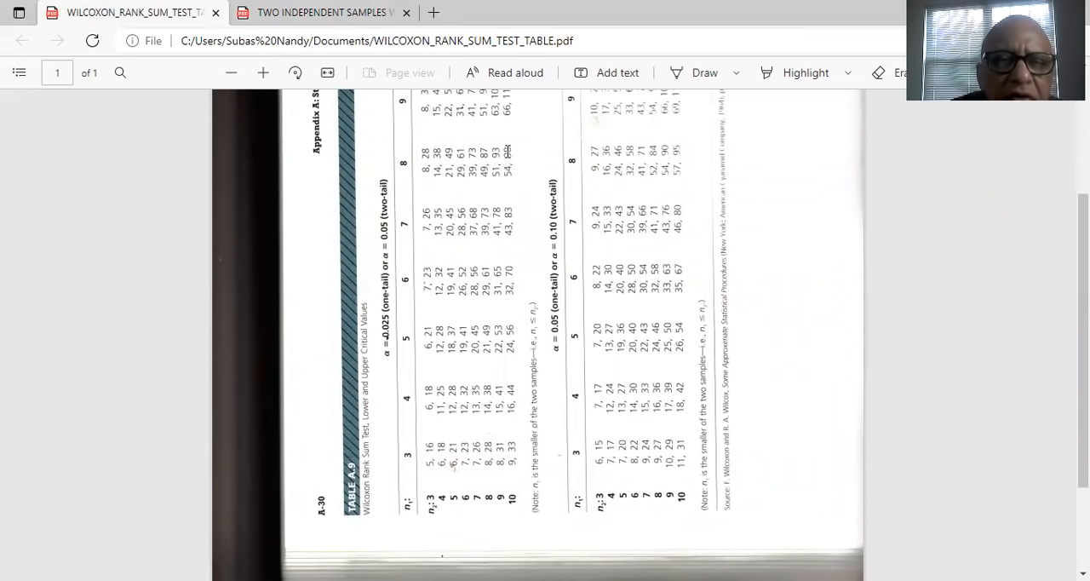
# Return to the TWO INDEPENDENT SAMPLES solution and scroll to the Decision line.
pyautogui.click(324, 12)
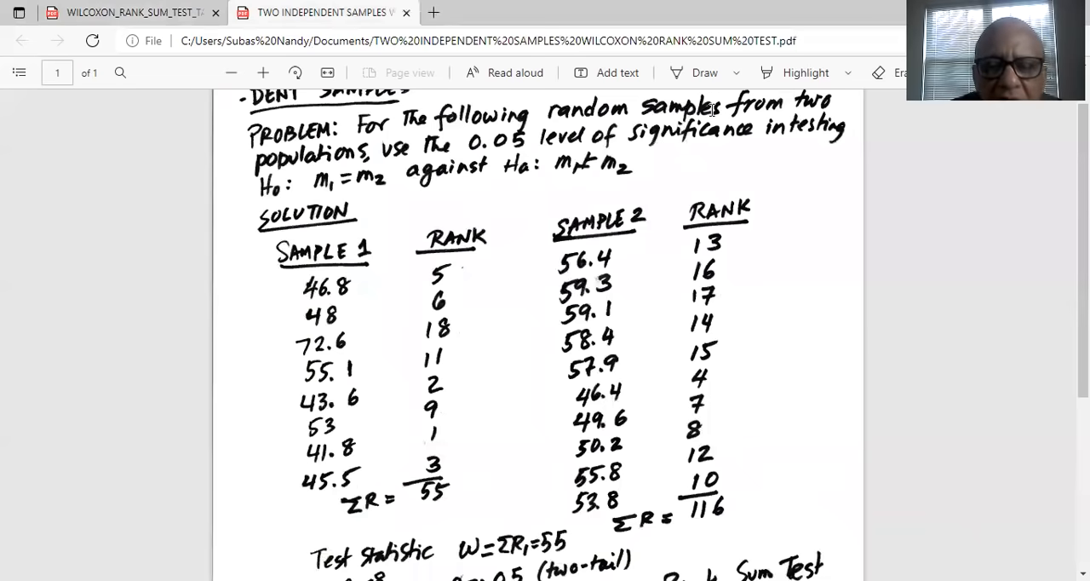
pyautogui.scroll(-3)
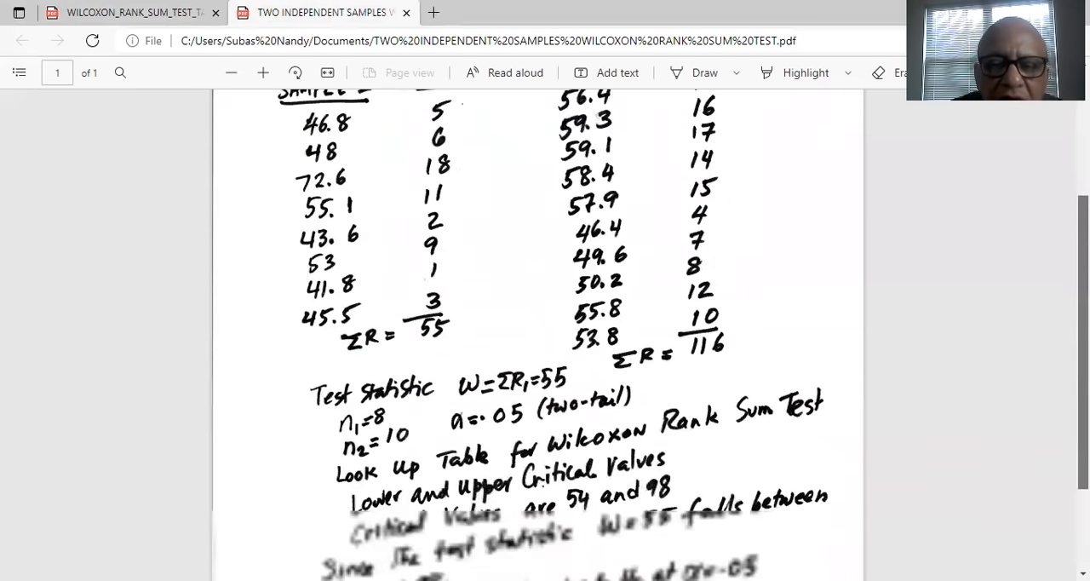
pyautogui.scroll(-3)
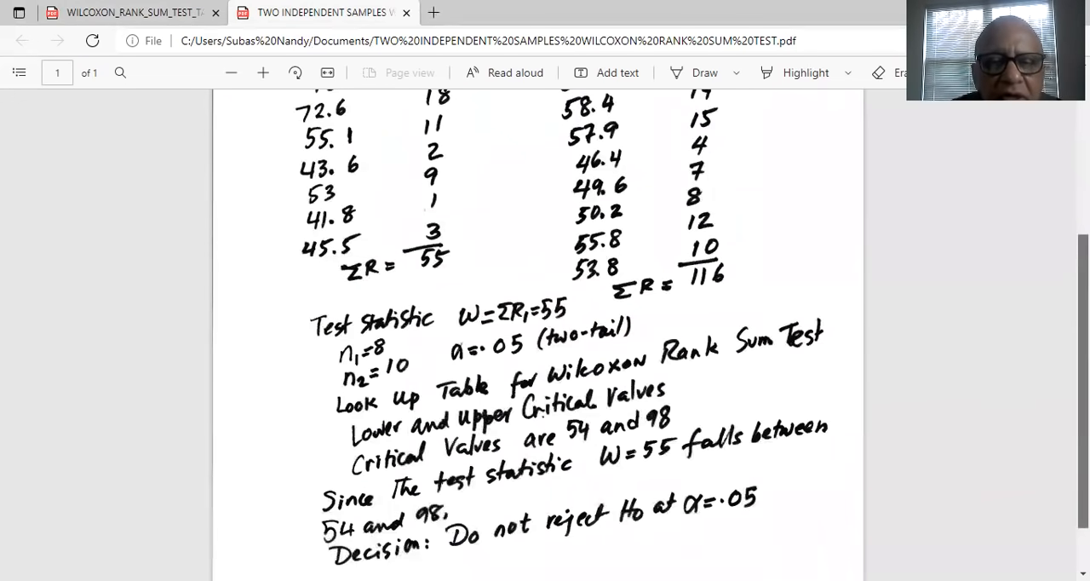